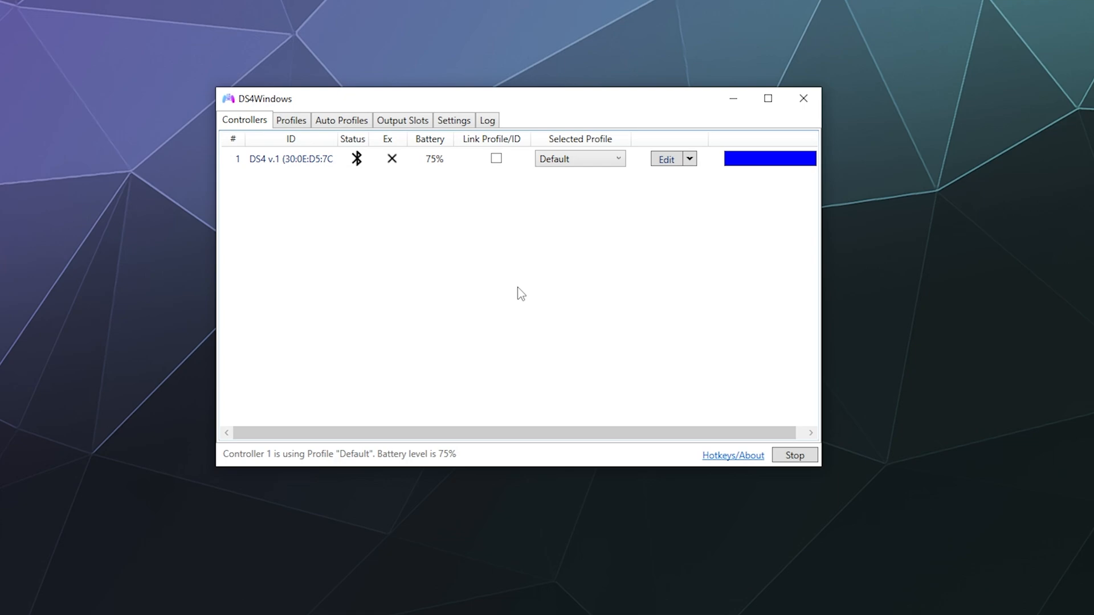
mouse_move(687, 219)
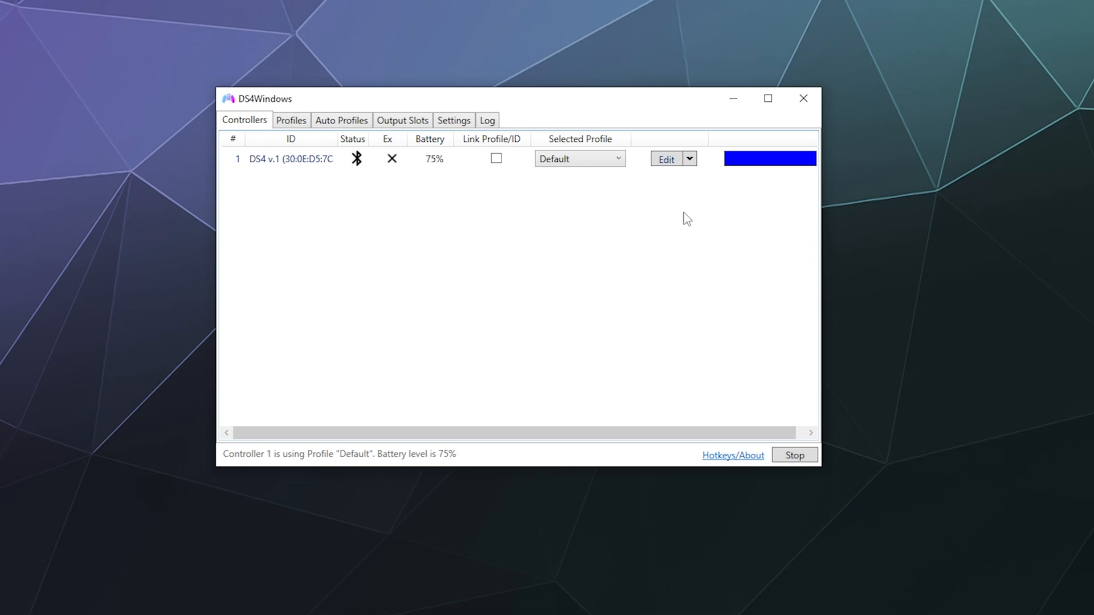
mouse_move(487, 249)
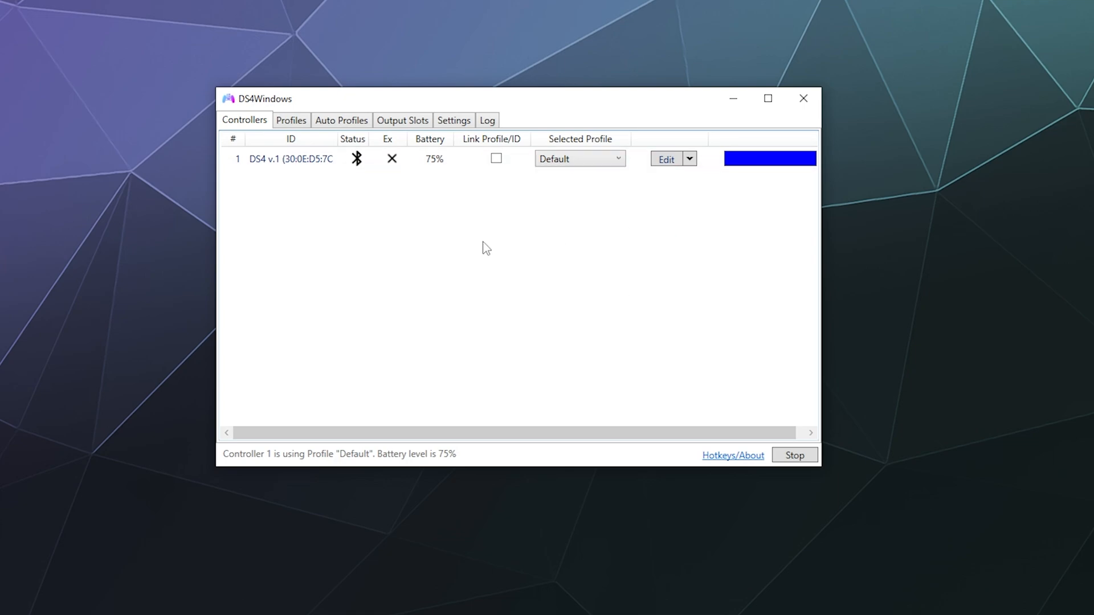
mouse_move(445, 241)
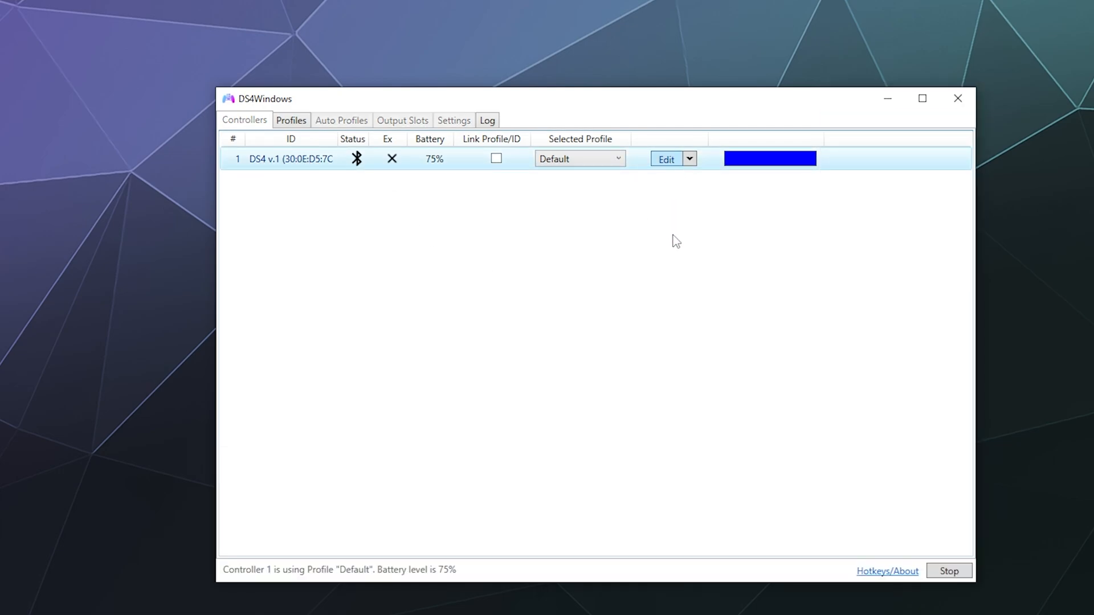
Edit the Default profile and show its Other settings down to the DS4 BT Poll Rate option.
left_click(664, 159)
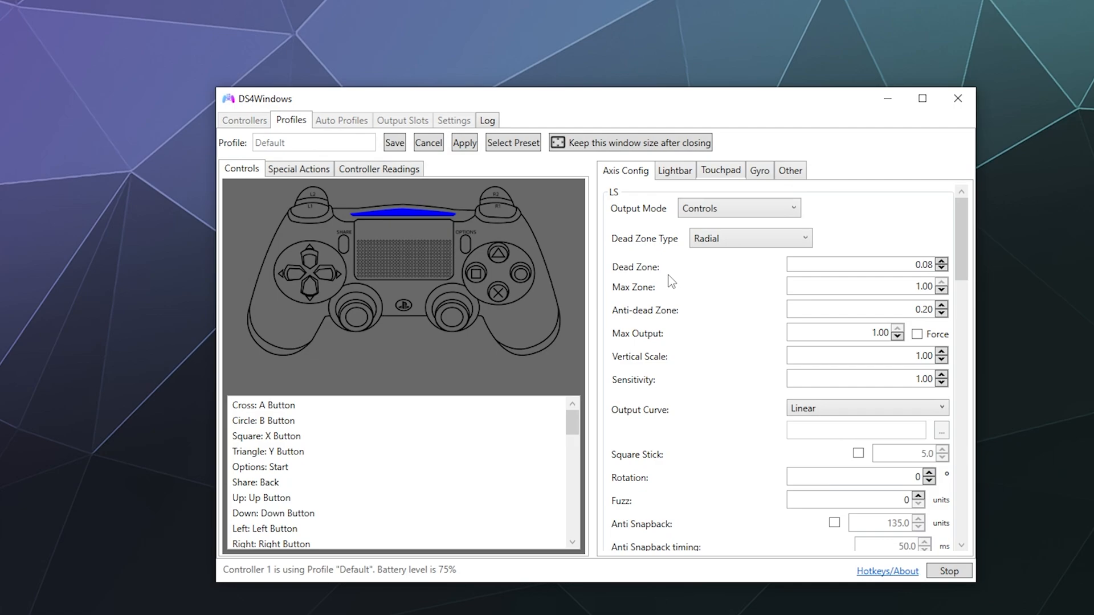
left_click(788, 170)
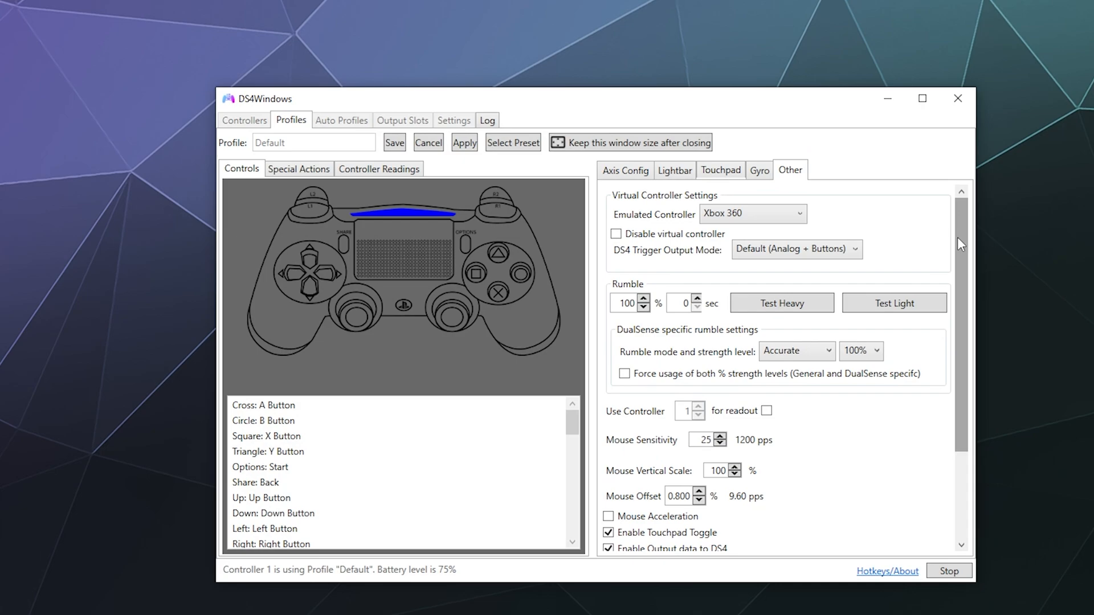
scroll("down", 3)
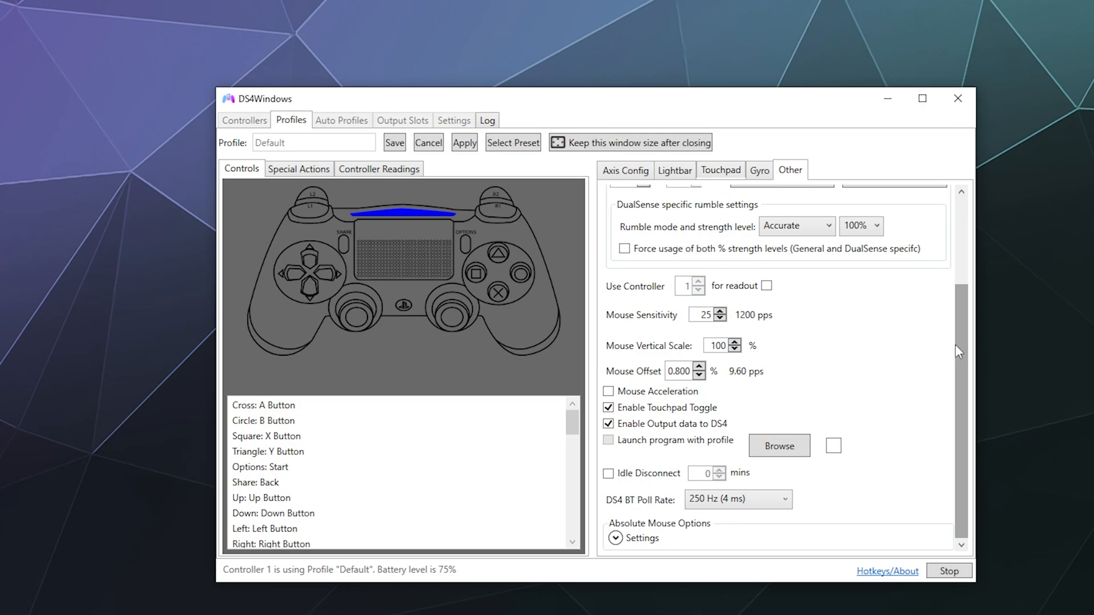
Change the DS4 BT poll rate from 250 Hz to Max (1 ms).
left_click(738, 499)
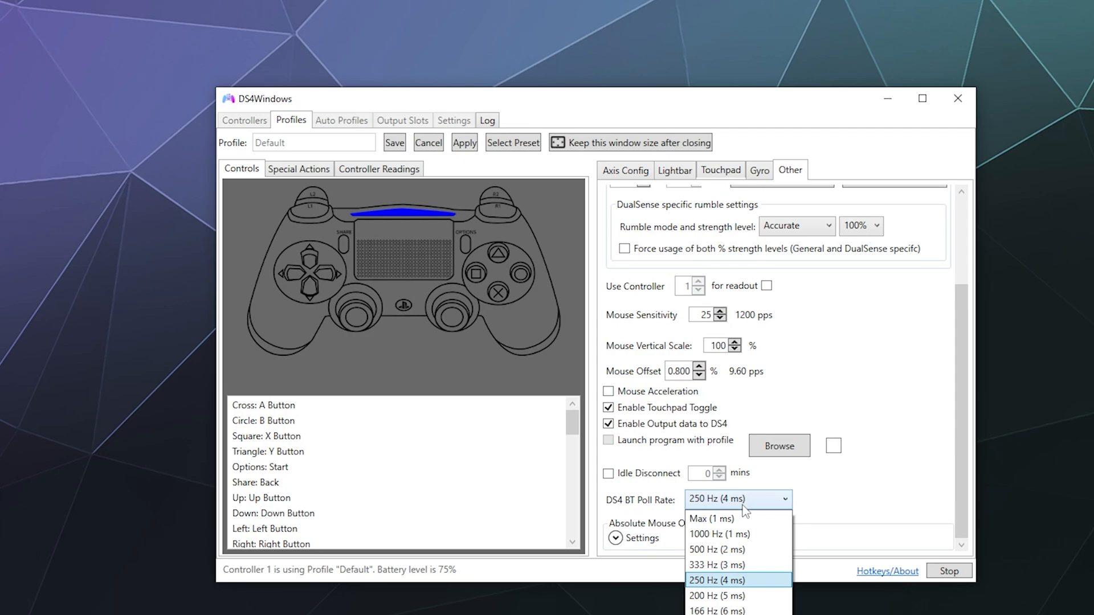
left_click(710, 519)
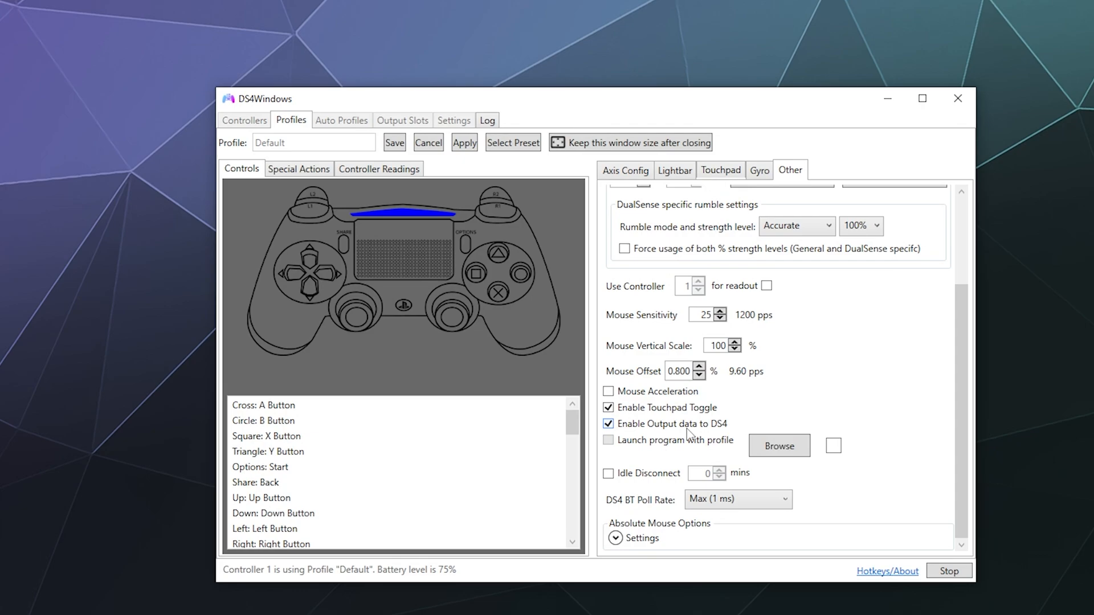
mouse_move(620, 424)
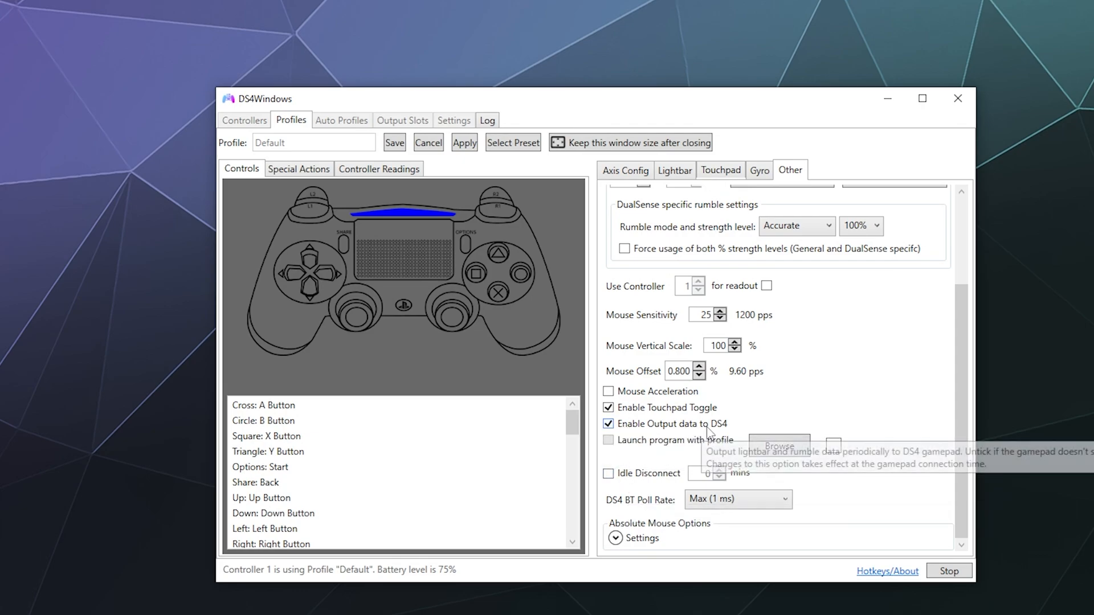
Disable 'Enable Output data to DS4' so lightbar and rumble data are no longer sent.
left_click(607, 424)
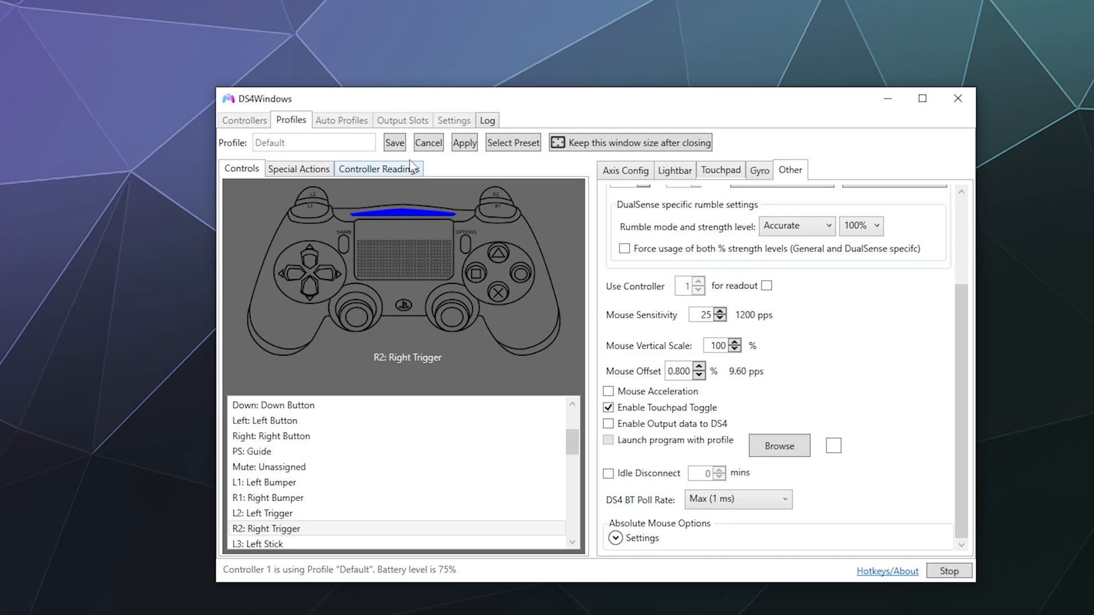
Save the Default profile and return to the Controllers list.
left_click(243, 120)
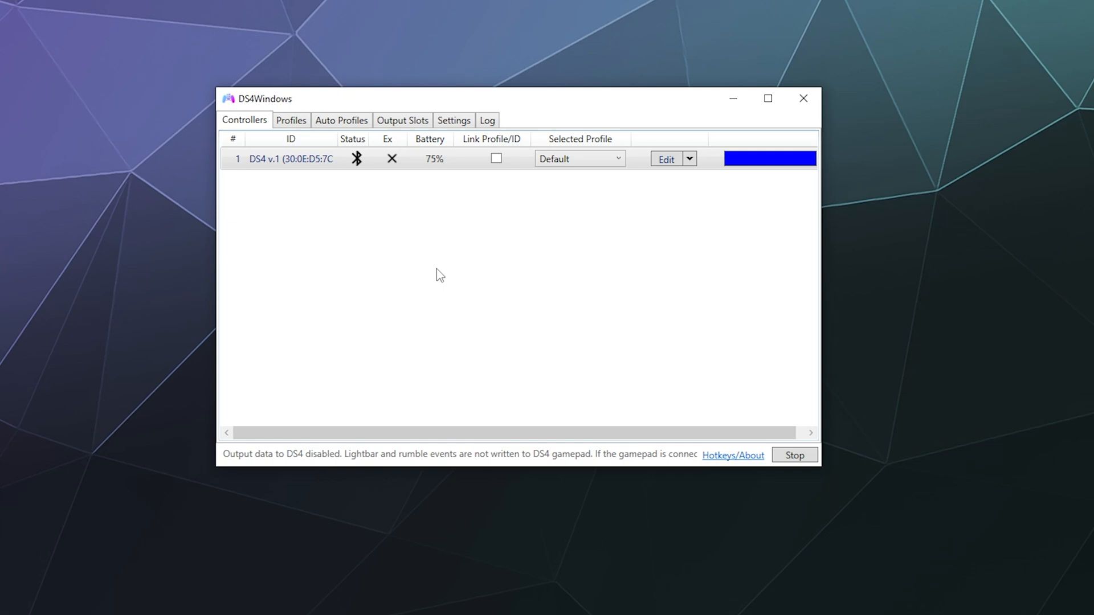
mouse_move(891, 273)
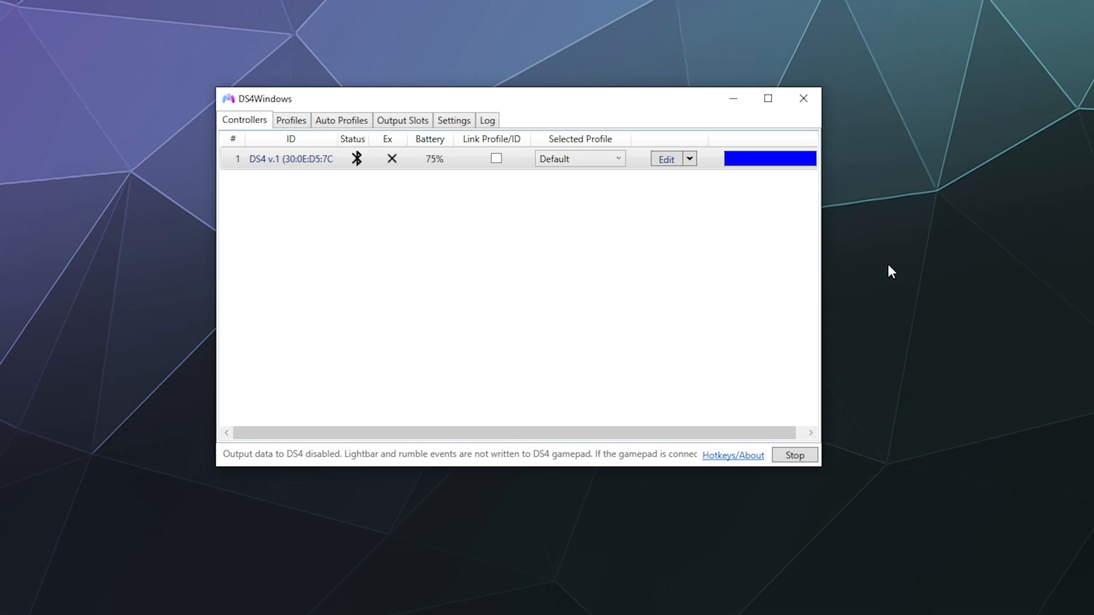